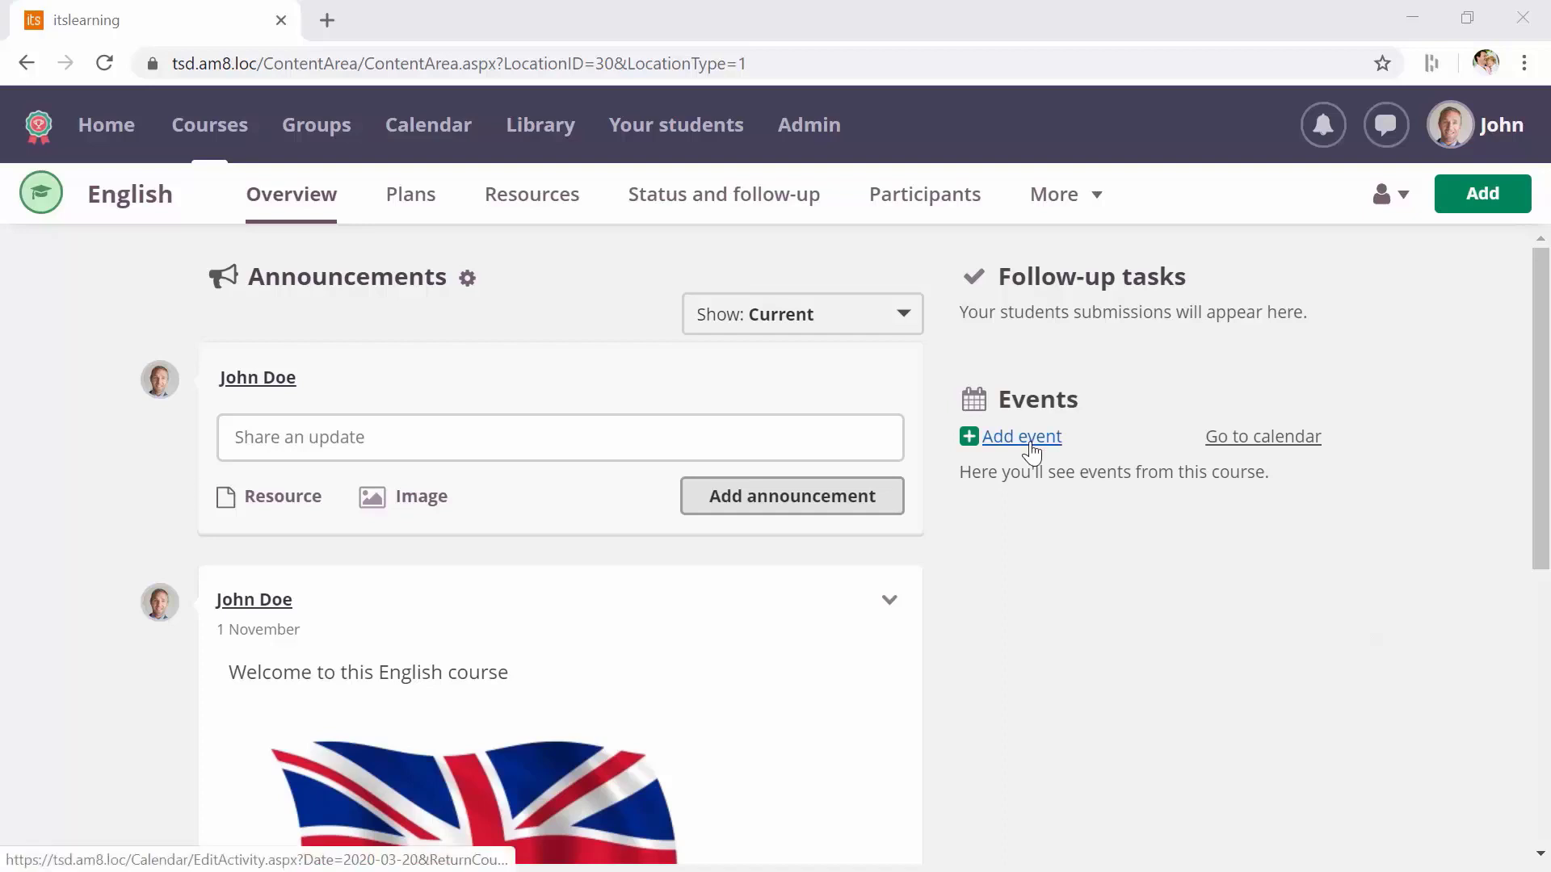
Step: Open the Add event form from the English course's Events section
{"action": "left_click", "coordinate": [1022, 436]}
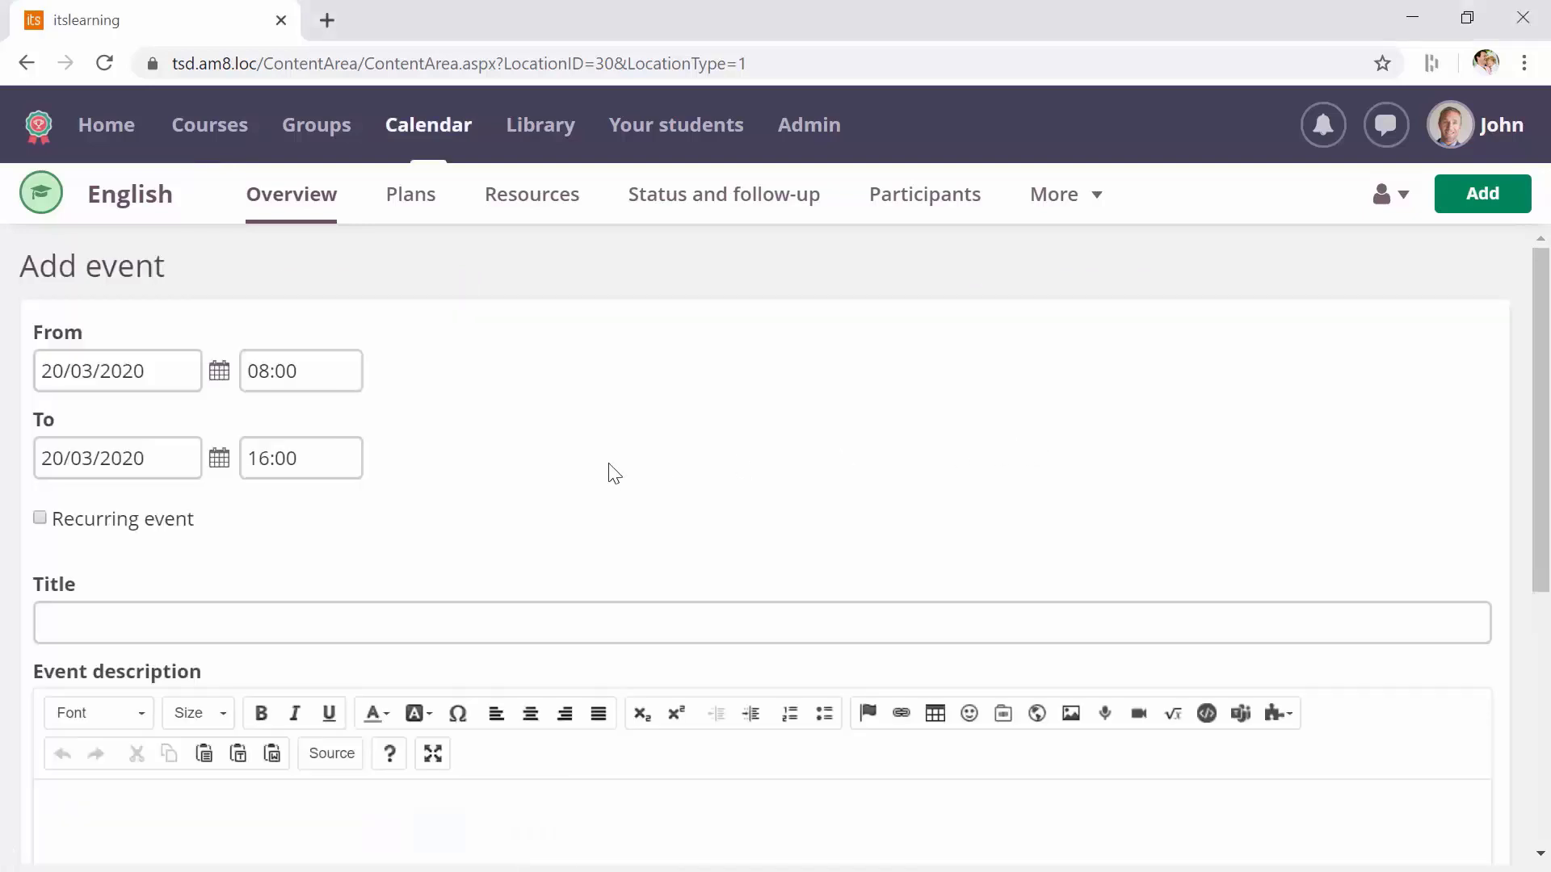
Step: Change the event start from 08:00 to 15:00 and title it 'Online class'
{"action": "left_click", "coordinate": [300, 371]}
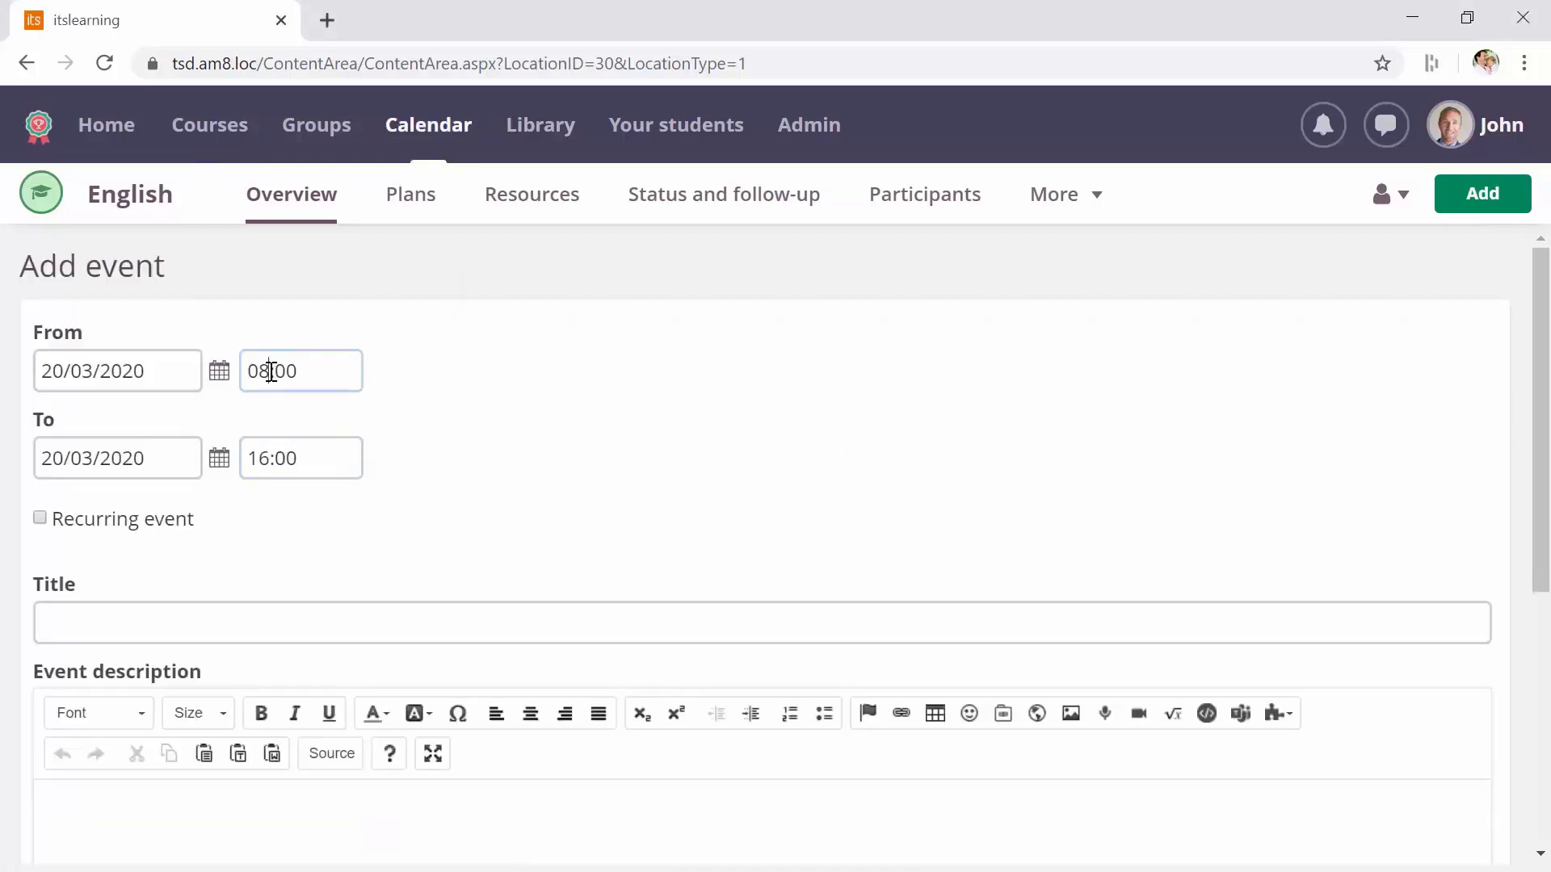
{"action": "type", "text": "15"}
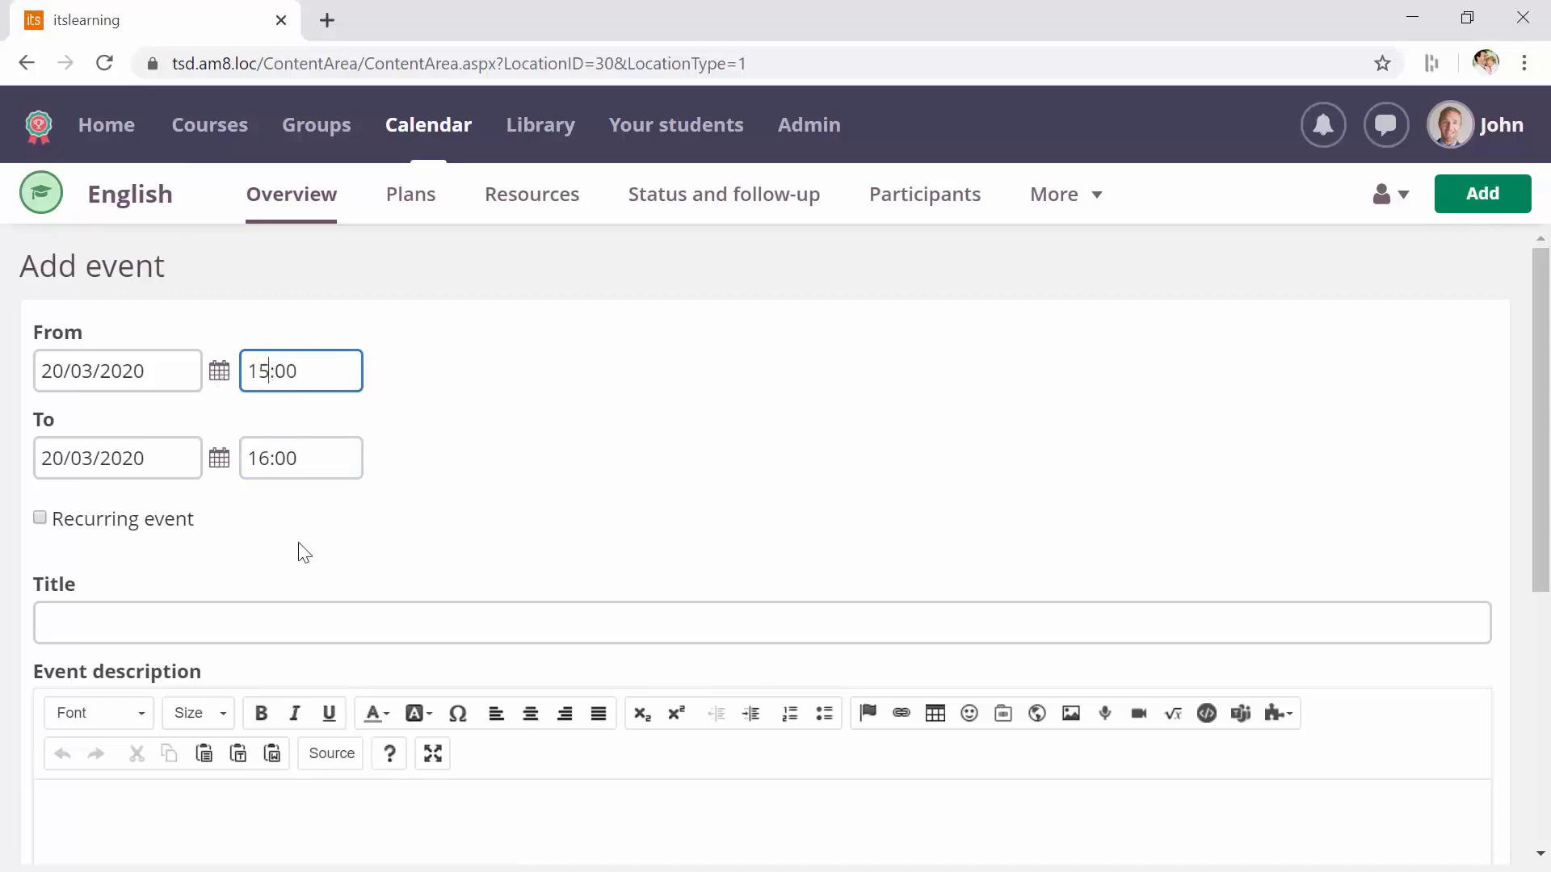
{"action": "type", "text": "On"}
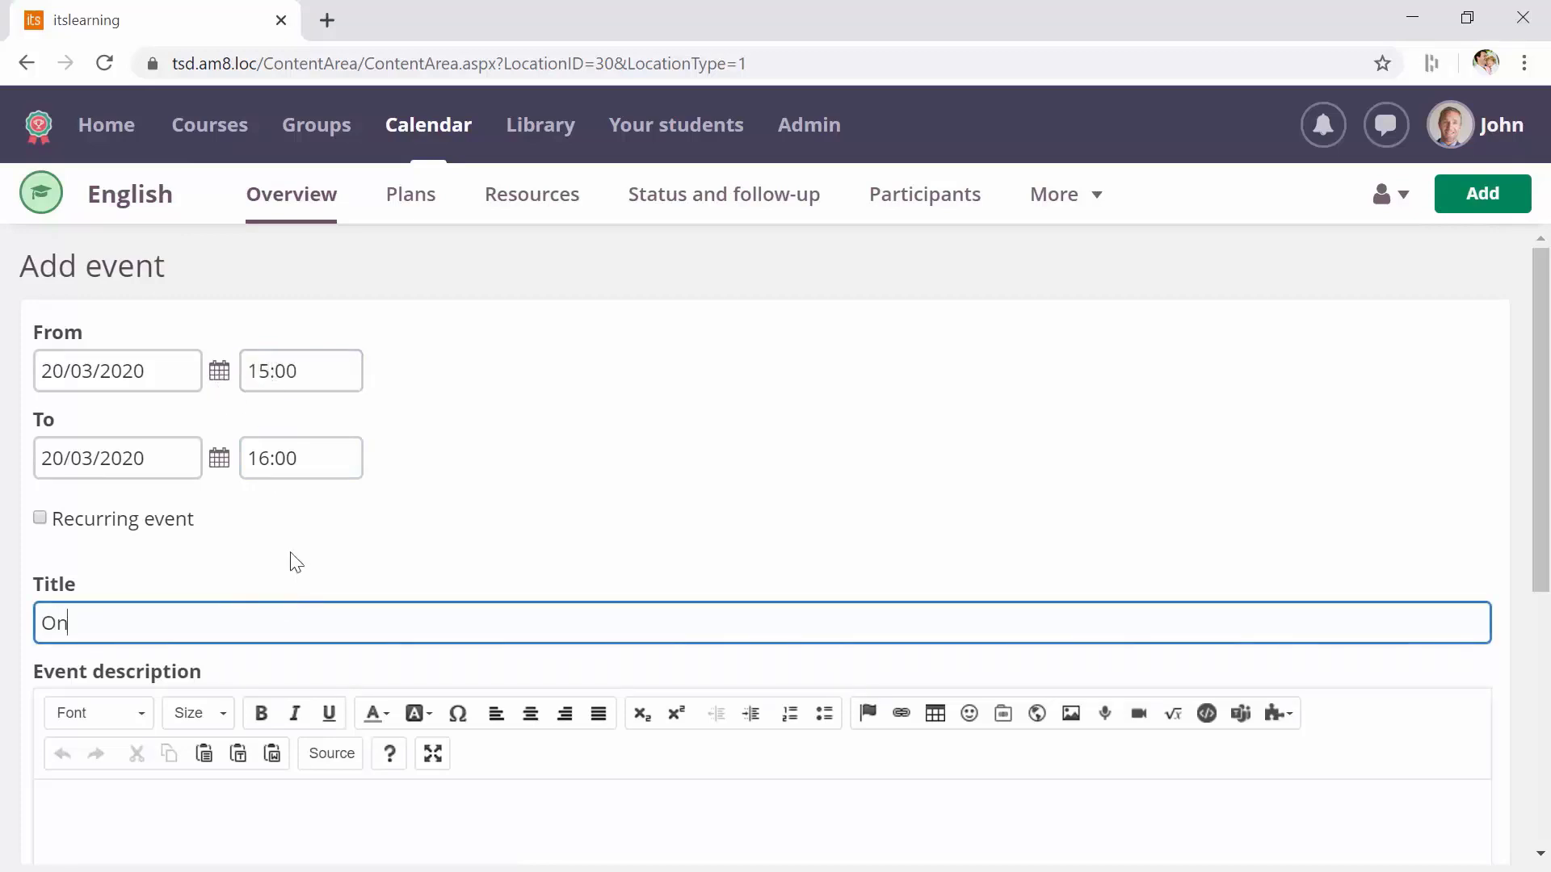
{"action": "type", "text": "line class"}
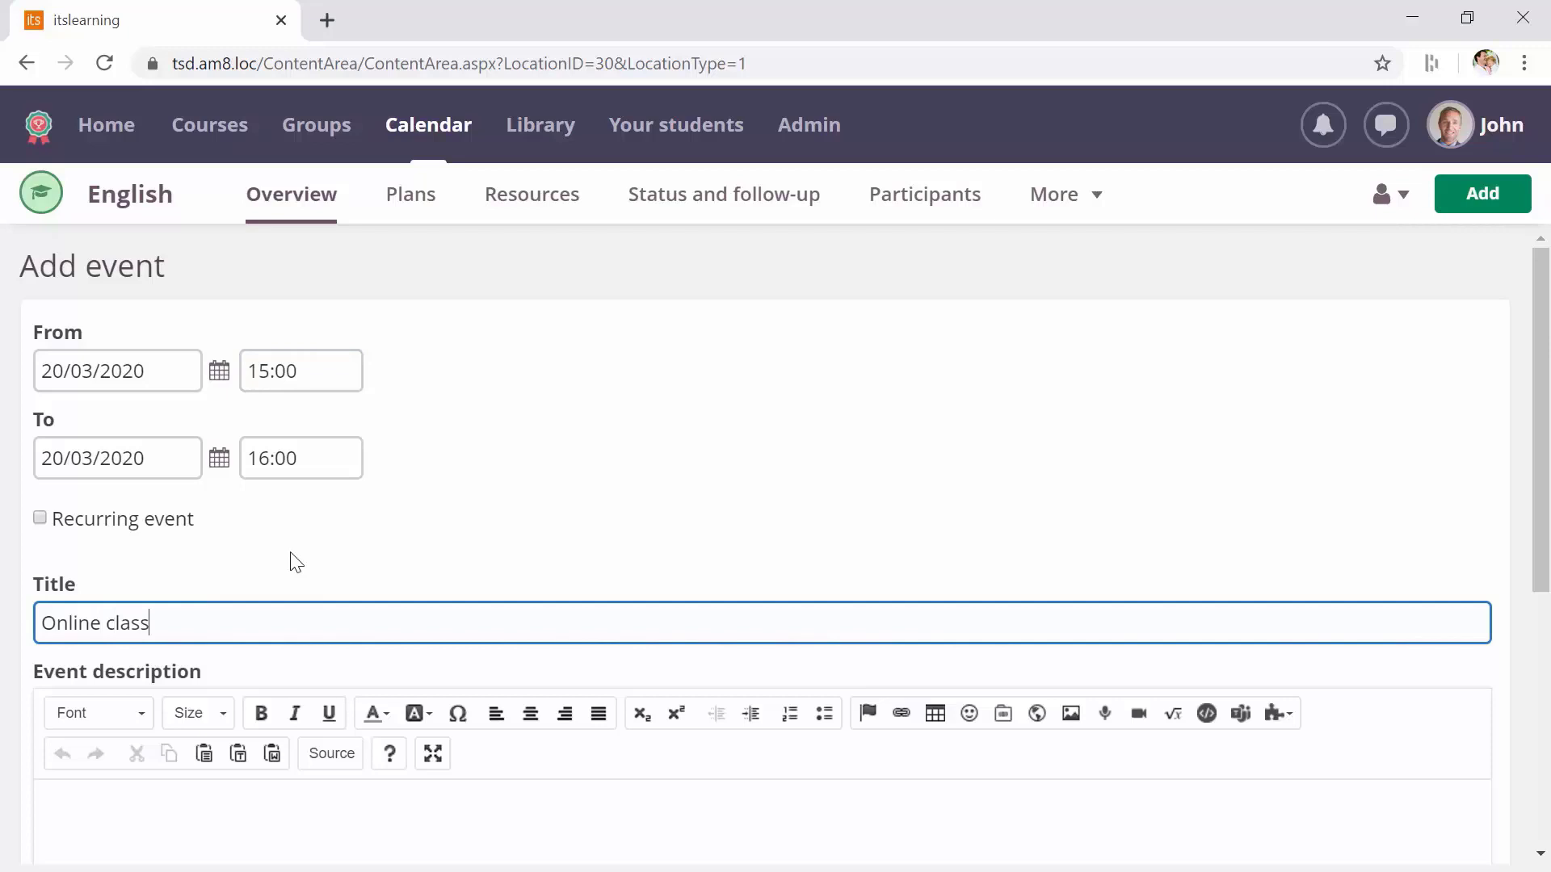
{"action": "mouse_move", "coordinate": [1241, 714]}
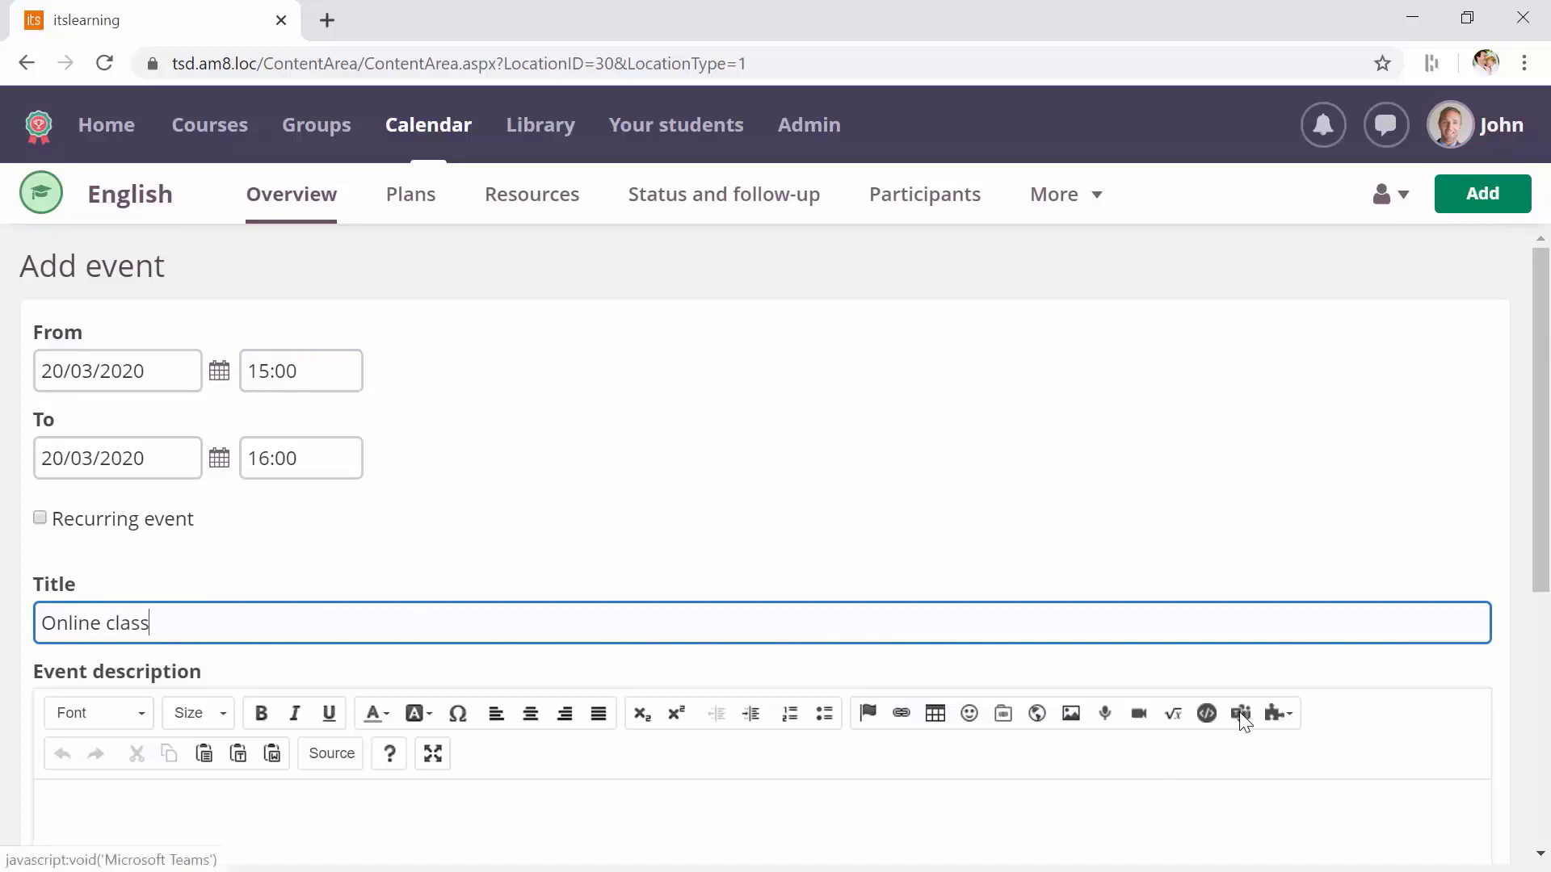
Step: Open the Microsoft Teams new meeting form from the event description toolbar
{"action": "left_click", "coordinate": [1239, 713]}
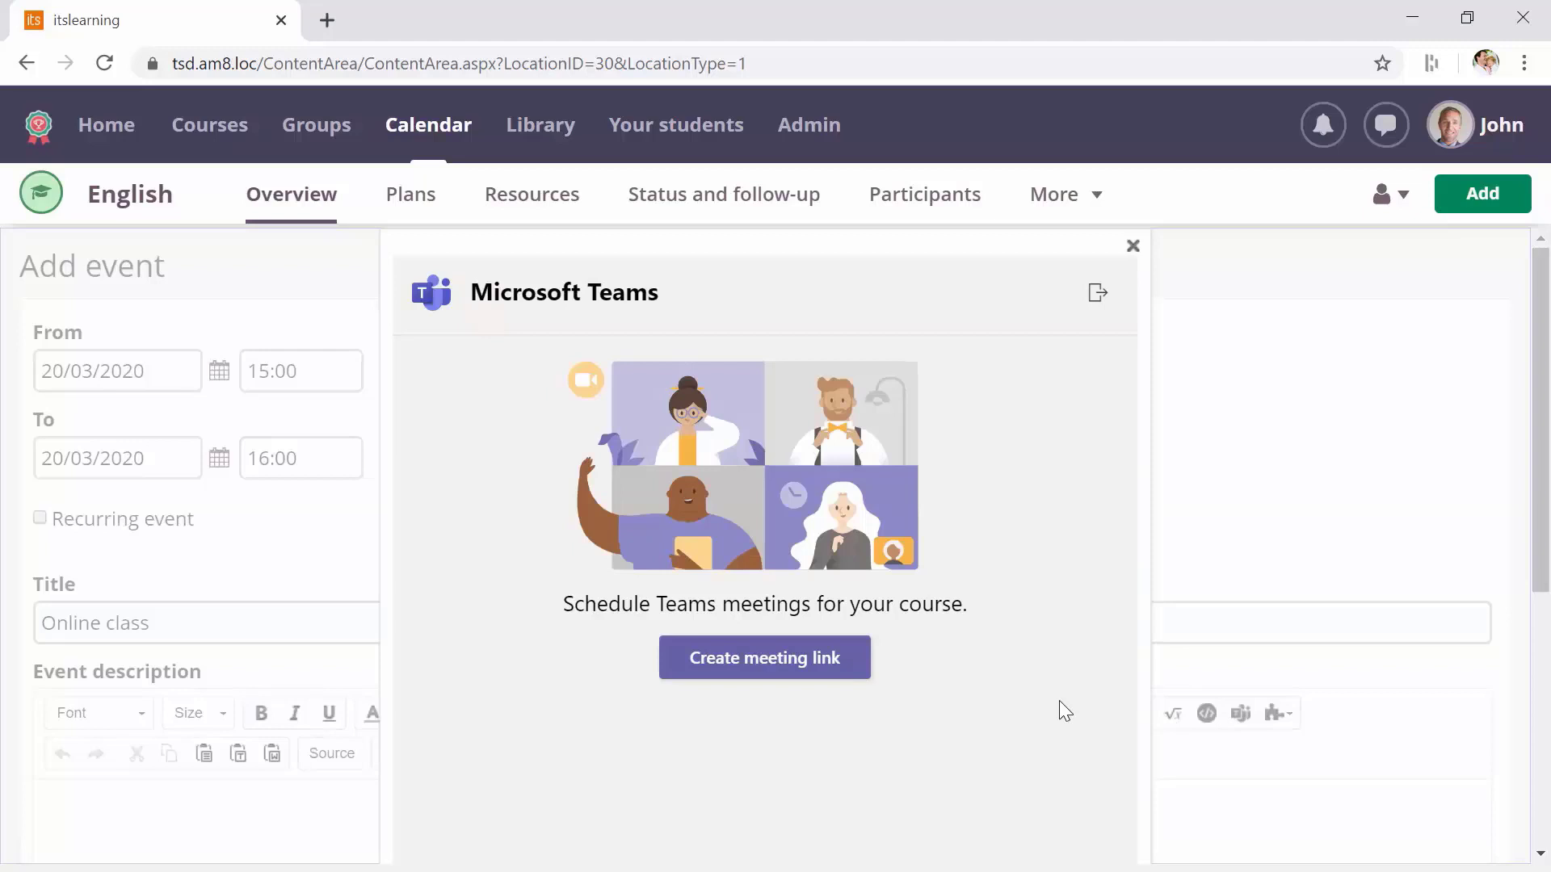
{"action": "mouse_move", "coordinate": [765, 657]}
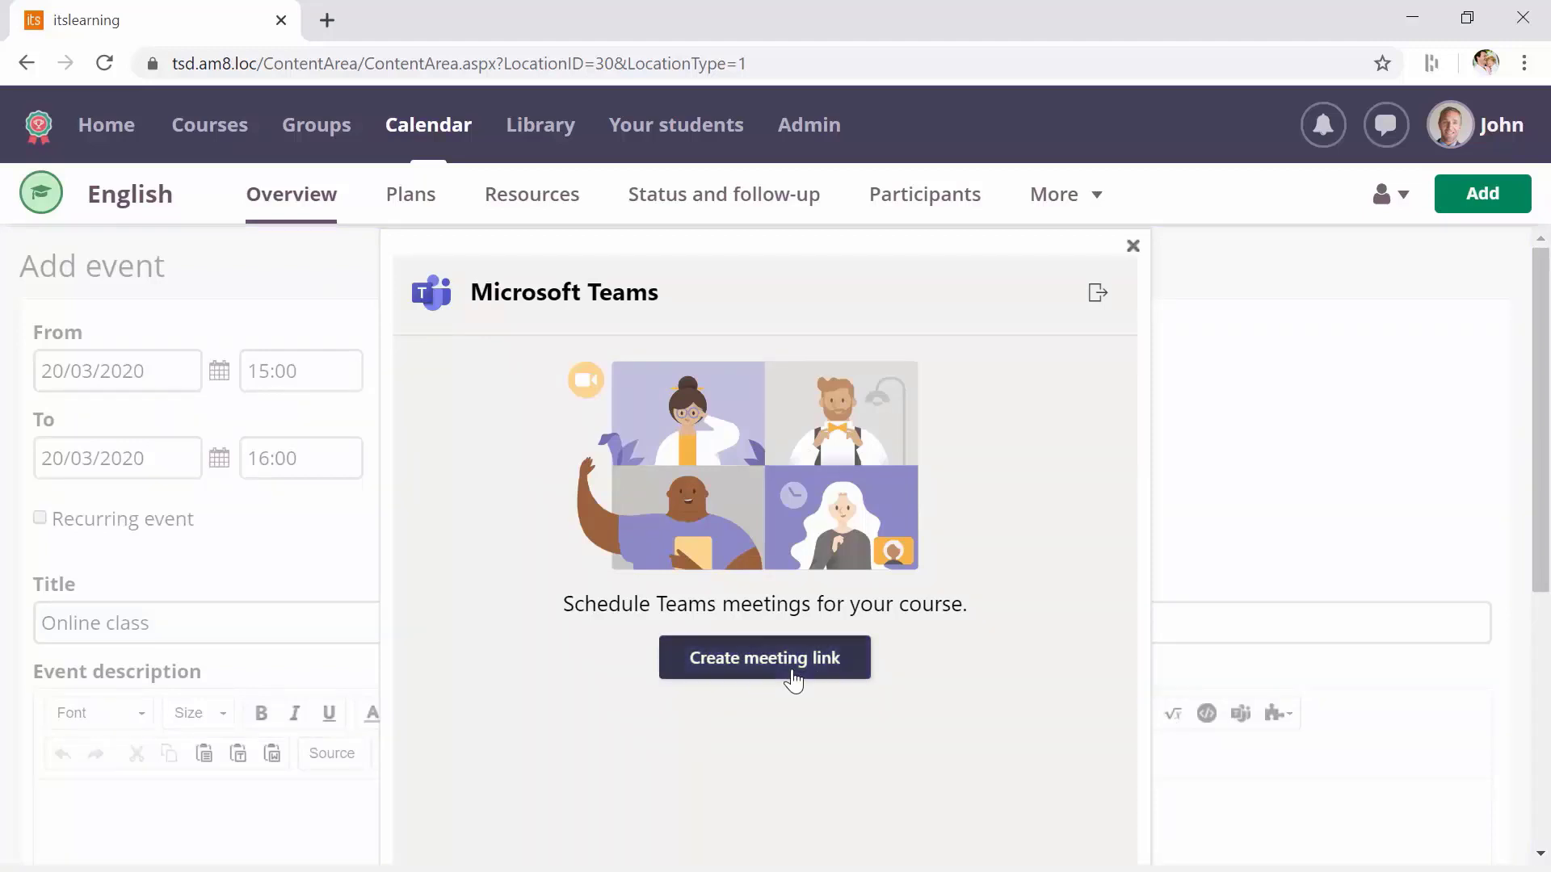
{"action": "left_click", "coordinate": [763, 657]}
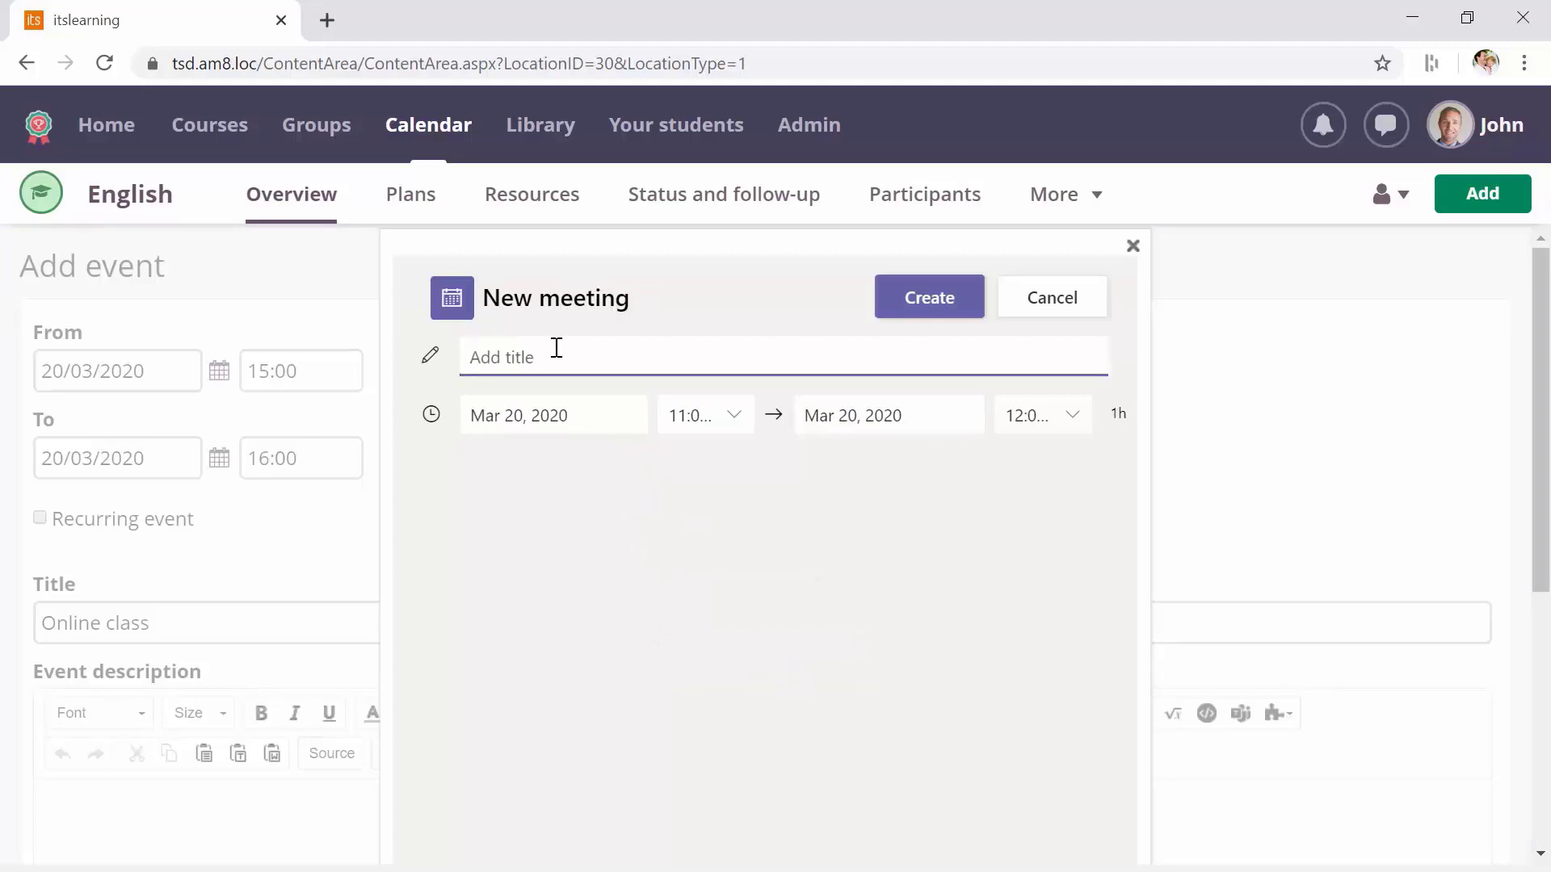
Step: Create the 'Online class' Teams meeting link, then open its join link
{"action": "type", "text": "Online class"}
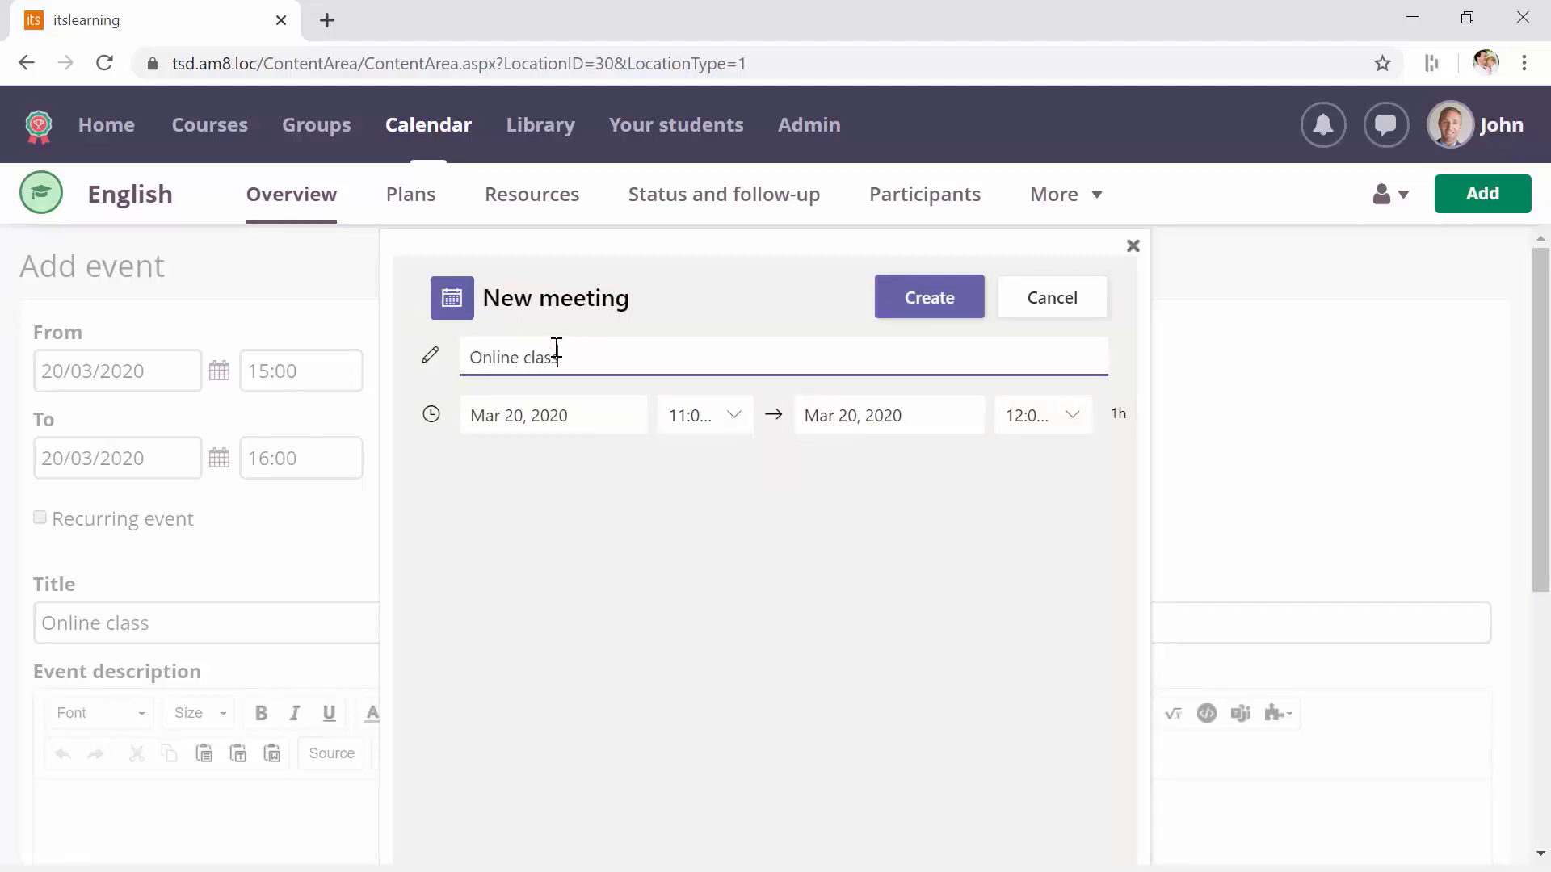
{"action": "left_click", "coordinate": [926, 297]}
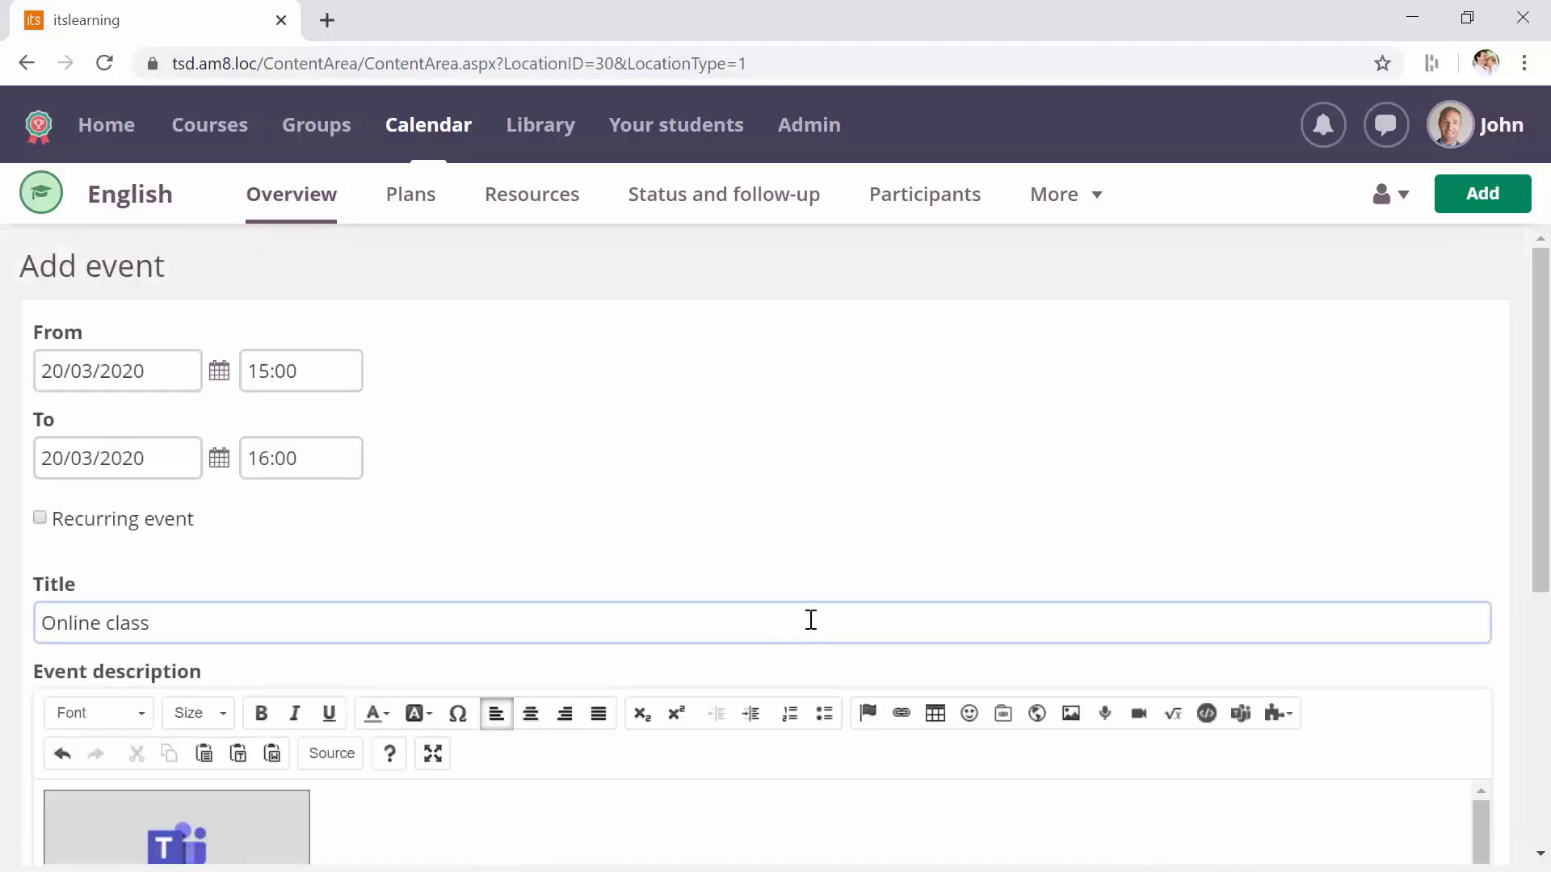
{"action": "scroll", "scroll_direction": "down", "scroll_amount": 3}
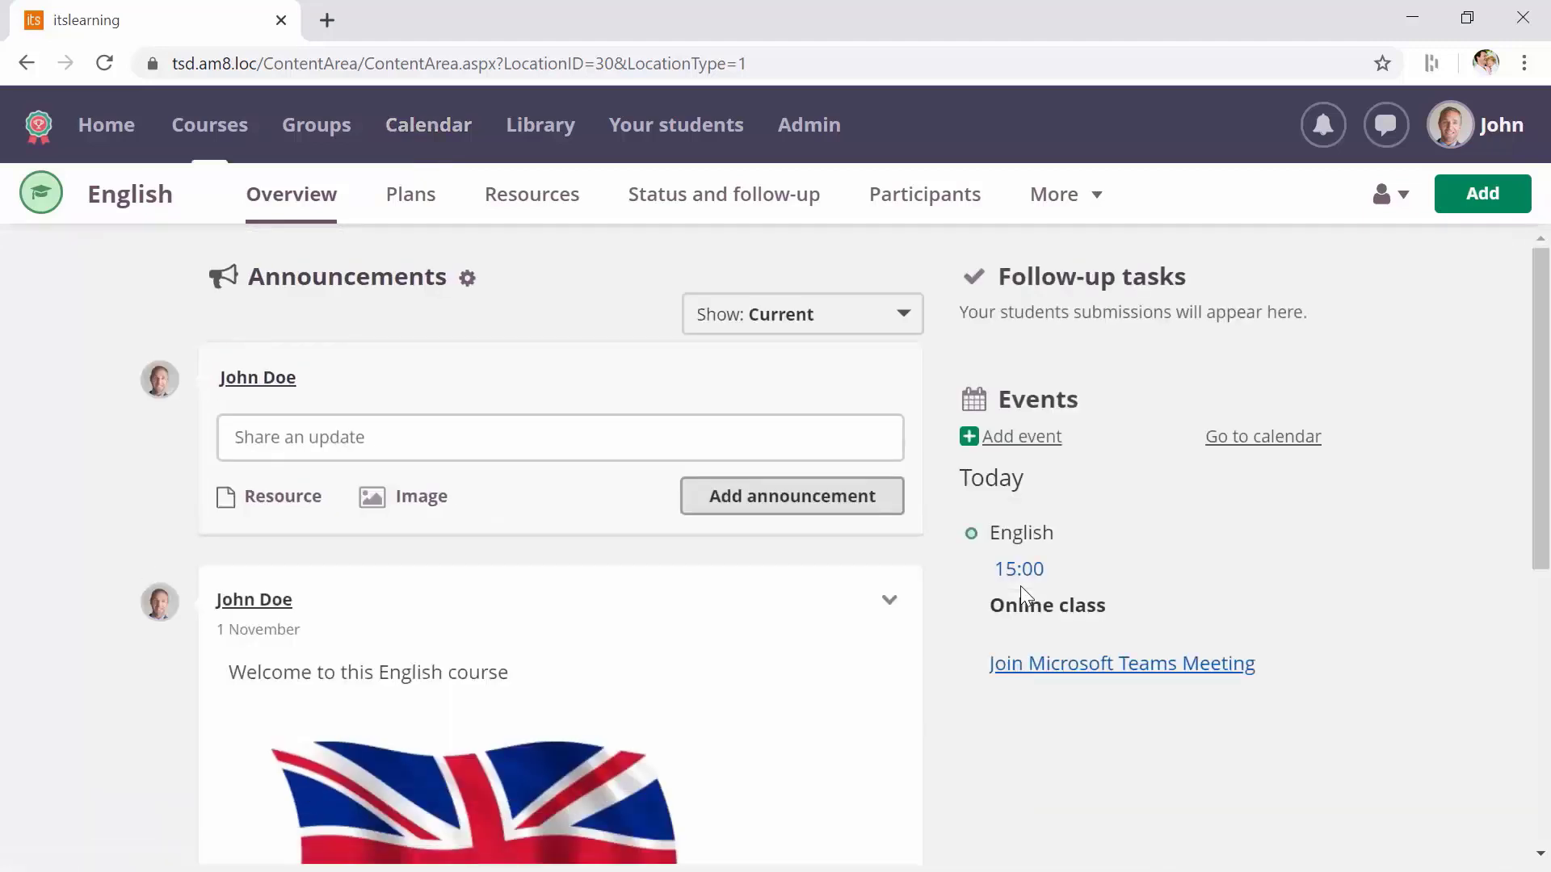
{"action": "left_click", "coordinate": [1120, 663]}
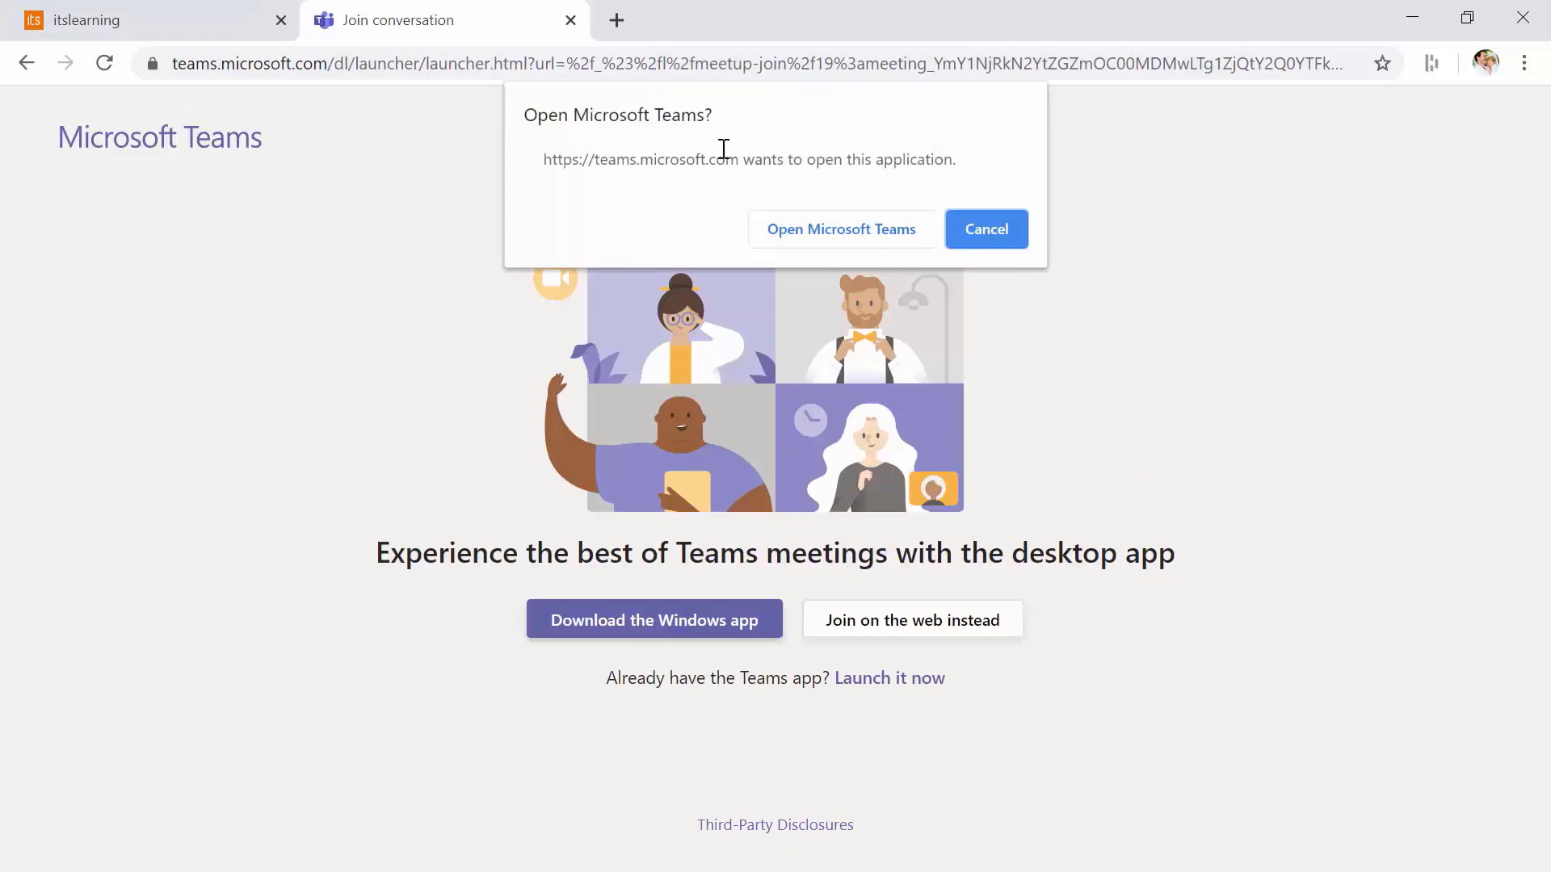